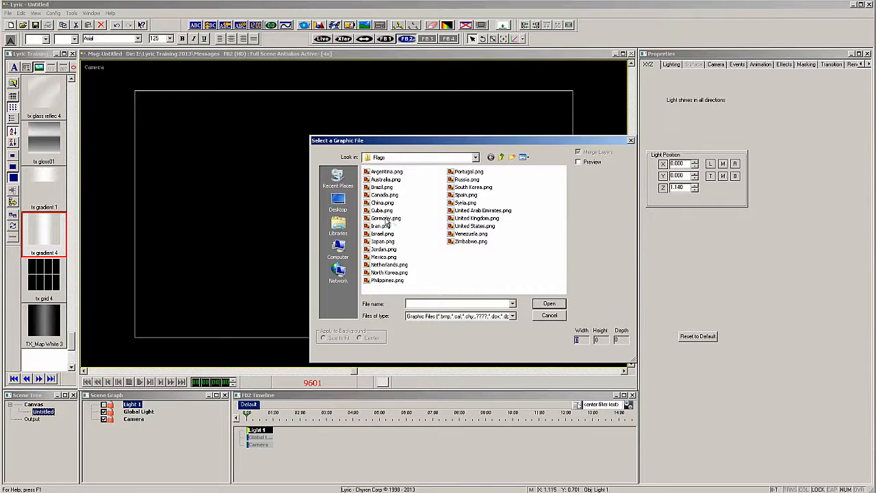
# - Import Germany.png from the Flags folder as a waving flag image
pyautogui.doubleClick(386, 218)
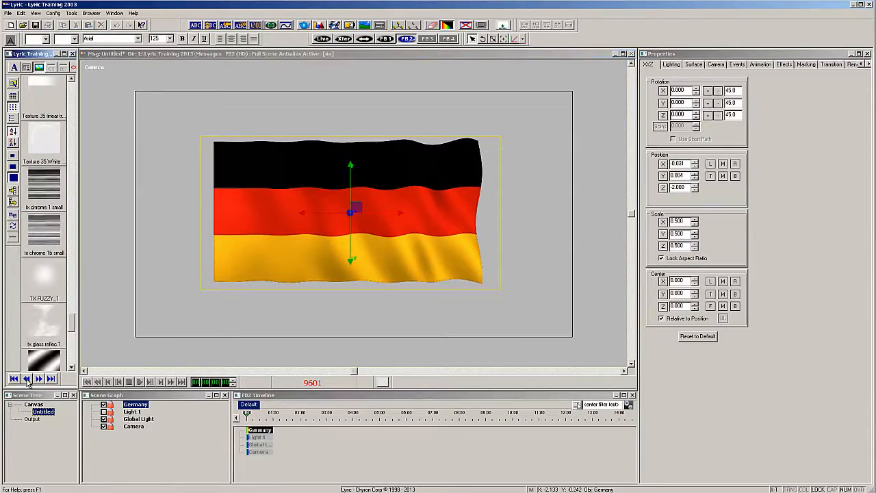
# - Overlay Texture 29 scaled 3.4/1.72/1.52, with Additive blending and Surface Alpha 70
pyautogui.scroll(-3)
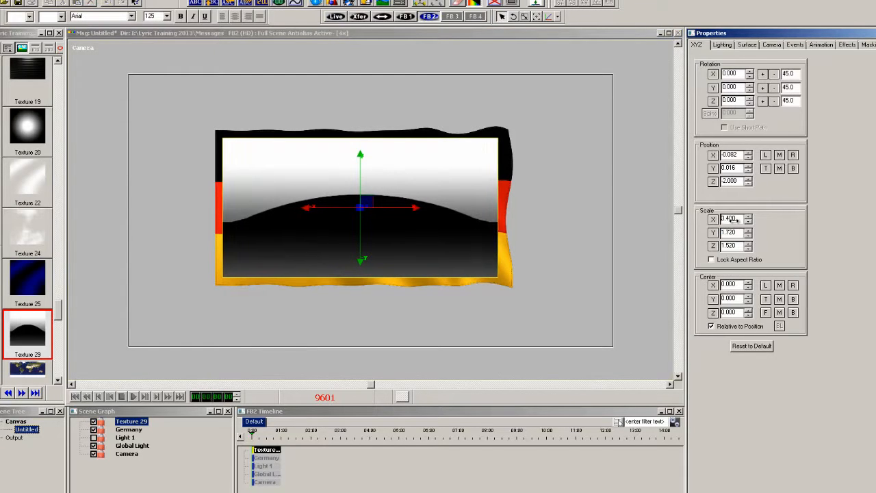
pyautogui.rightClick(729, 219)
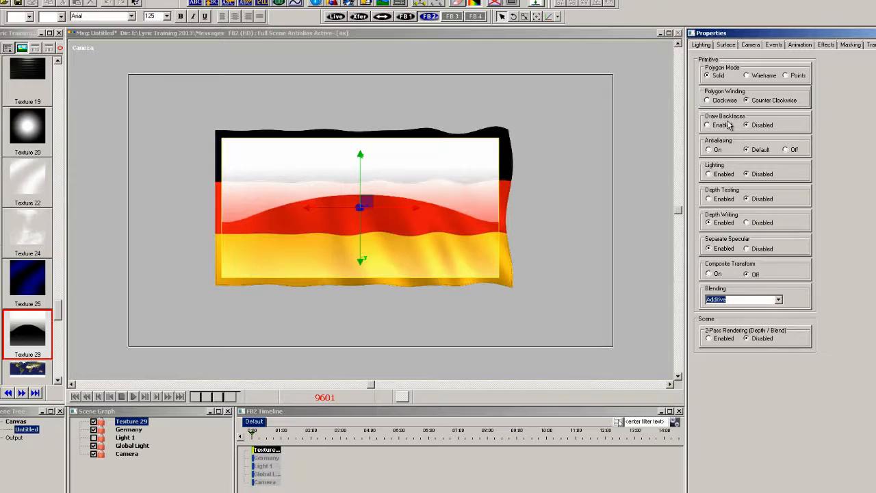
pyautogui.click(724, 44)
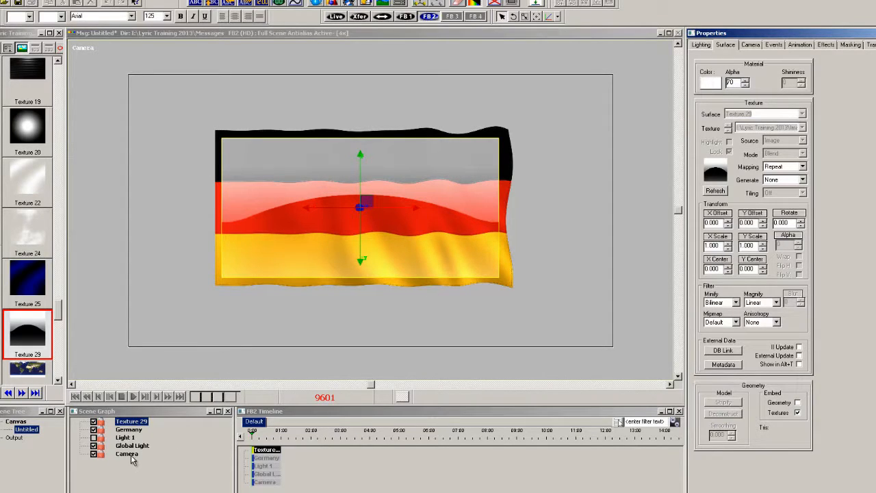
# - Add a Pod primitive with Skew 0.33, Tessellation 100 and Smoothing 1
pyautogui.click(126, 454)
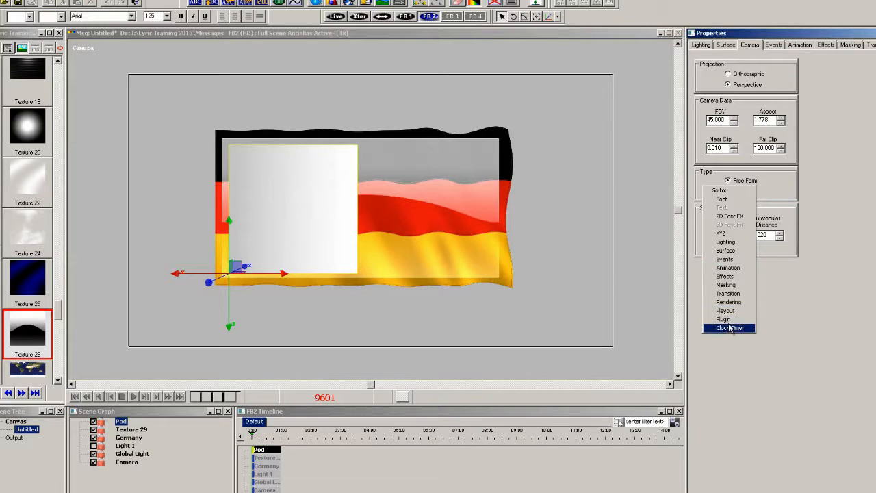
pyautogui.click(729, 328)
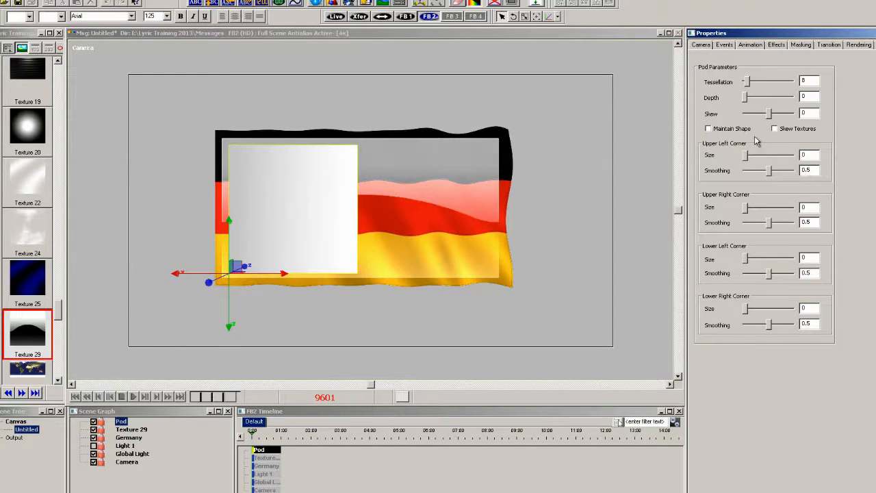
pyautogui.moveTo(753, 113); pyautogui.dragTo(773, 113)
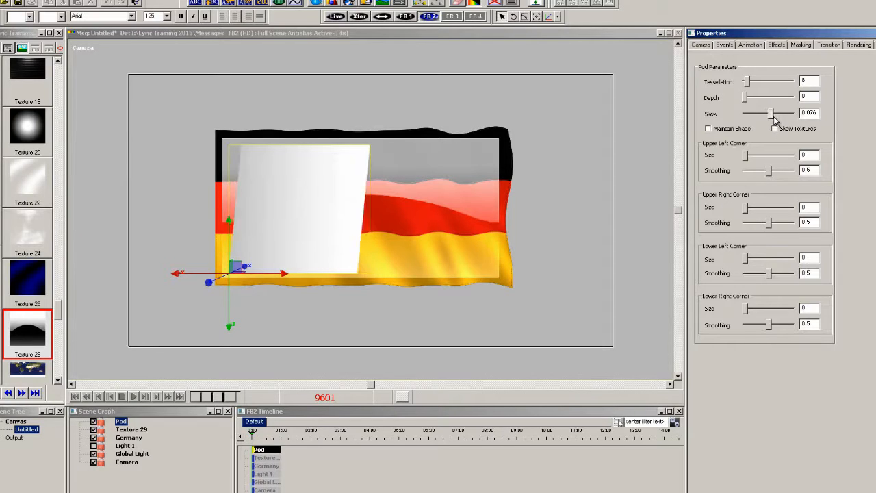
pyautogui.moveTo(769, 114); pyautogui.dragTo(781, 113)
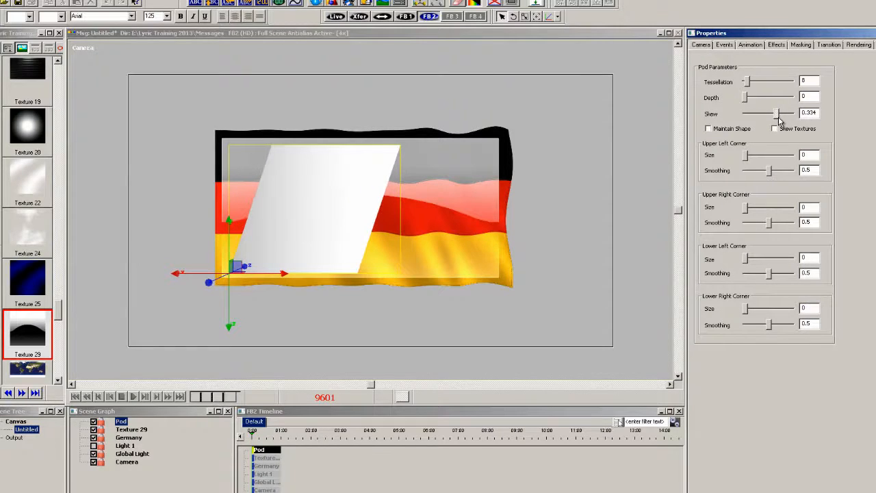
pyautogui.moveTo(746, 80); pyautogui.dragTo(791, 81)
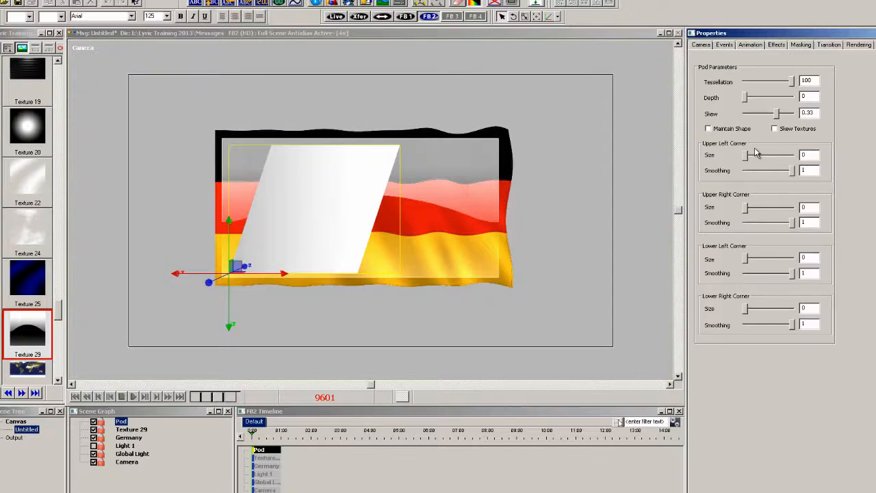
# - Round the pod's corners by adjusting each corner Size slider
pyautogui.moveTo(746, 155); pyautogui.dragTo(762, 156)
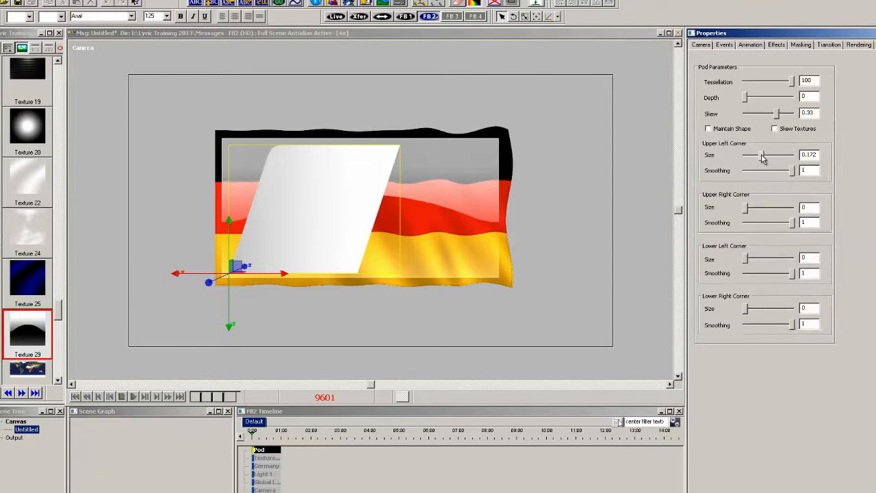
pyautogui.moveTo(761, 155); pyautogui.dragTo(766, 155)
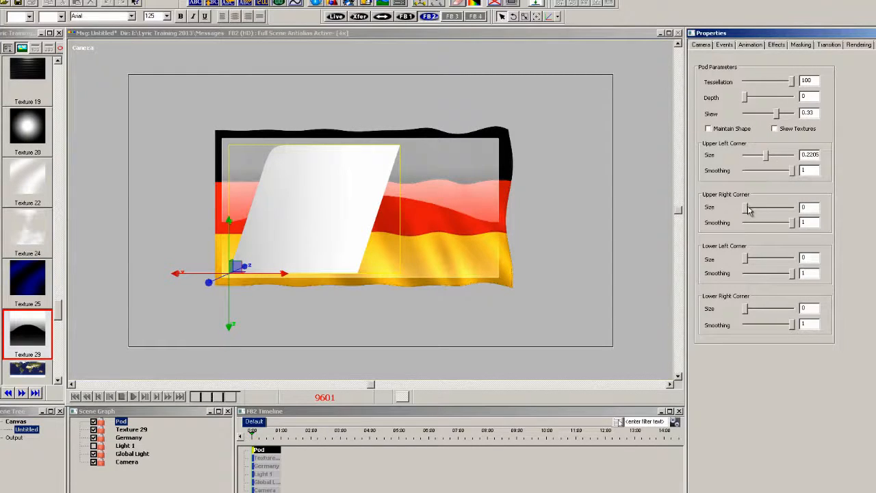
pyautogui.moveTo(746, 206); pyautogui.dragTo(765, 207)
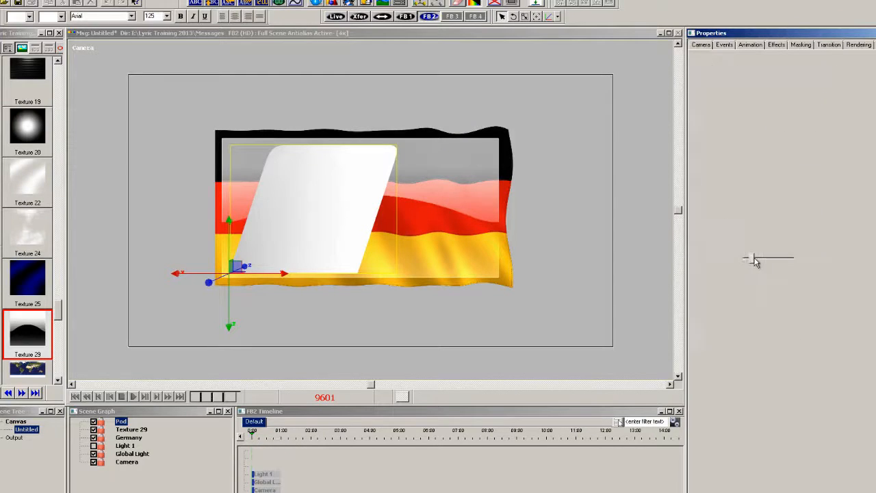
pyautogui.click(121, 421)
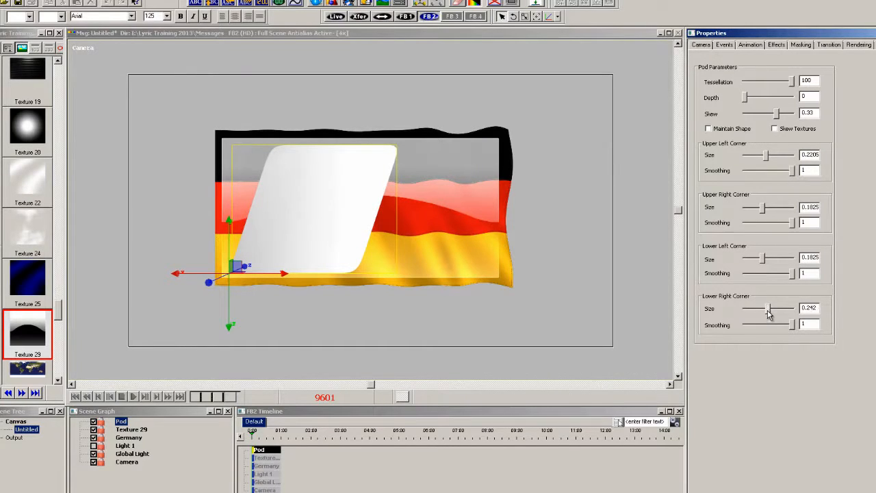
# - Increase the pod's Scale X with Maintain Shape ticked to keep its rounded corners
pyautogui.rightClick(766, 315)
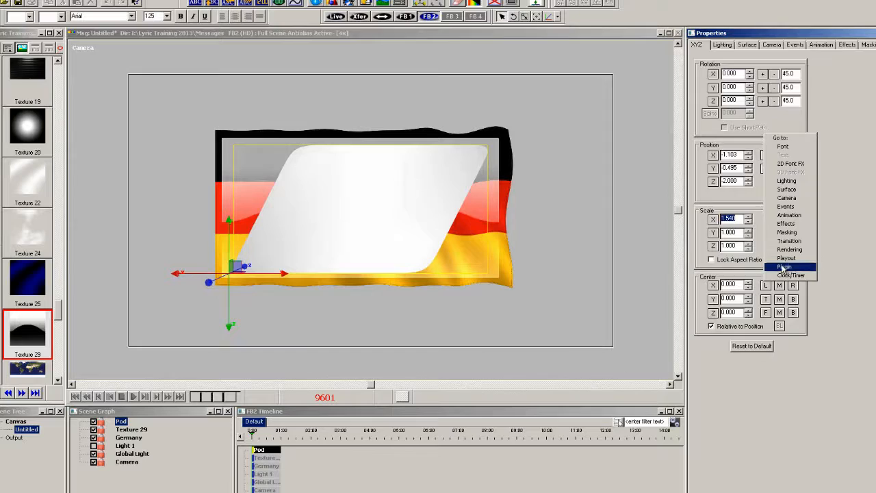
pyautogui.click(785, 266)
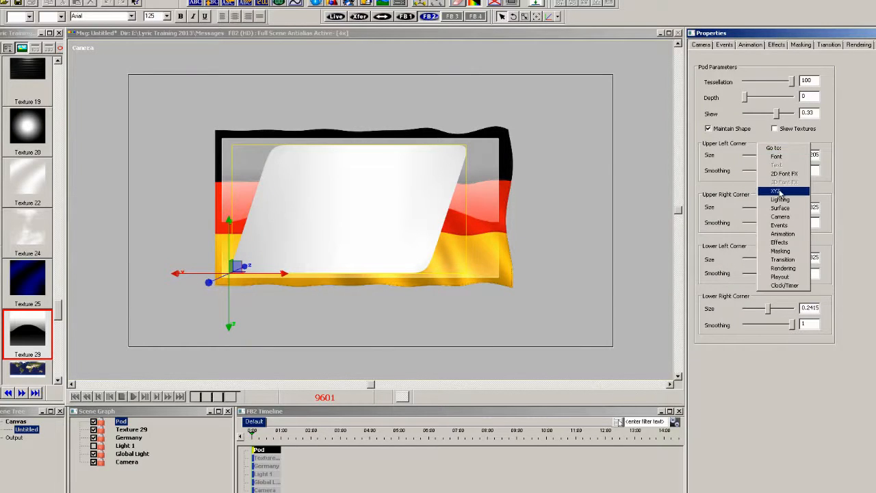
pyautogui.click(775, 190)
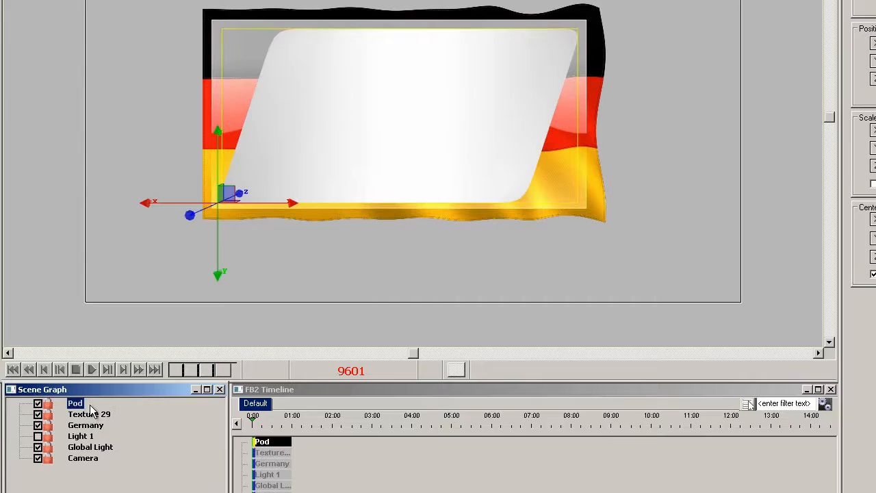
# - Rename the pod to 'Flag' and rename the Germany flag object in the Scene Graph
pyautogui.doubleClick(76, 402)
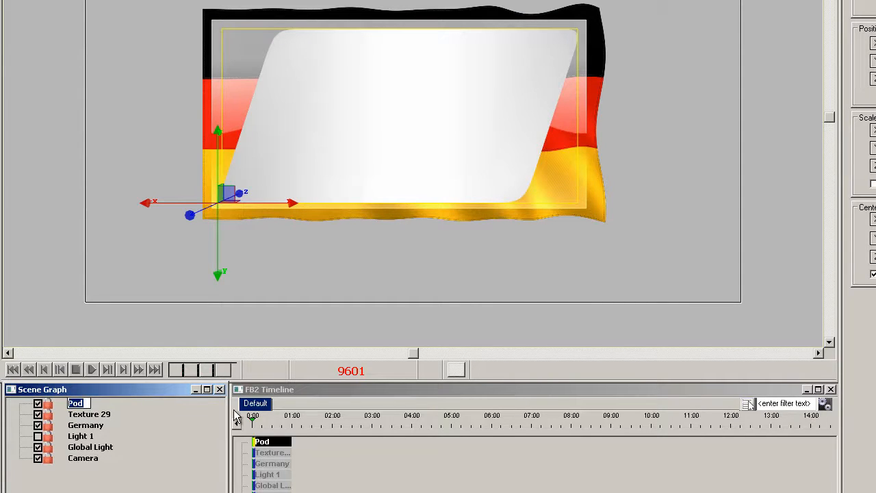
pyautogui.write('Flag Mask')
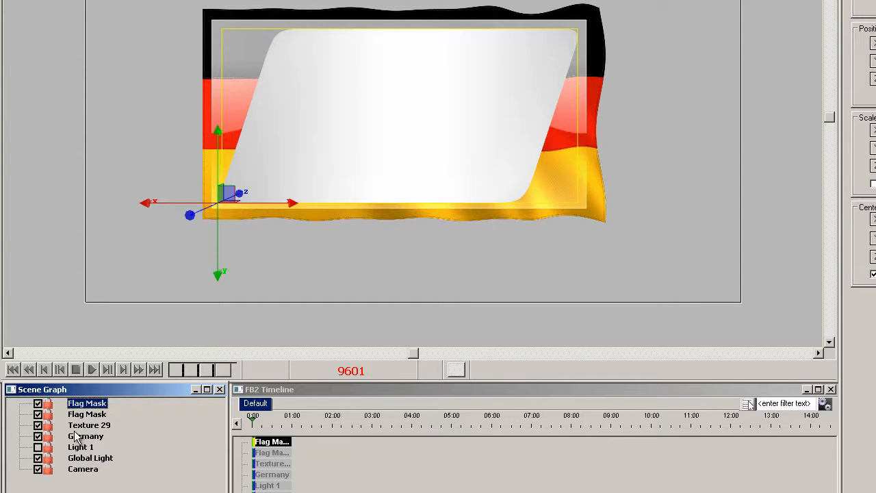
pyautogui.click(85, 436)
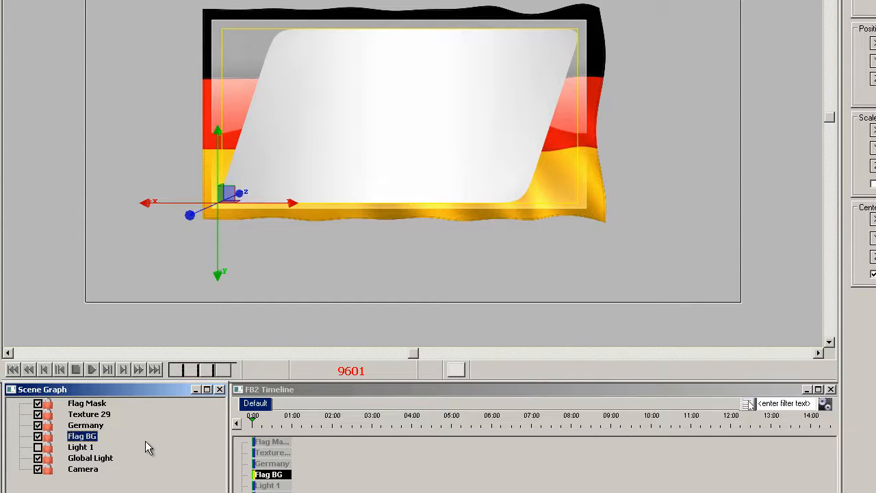
pyautogui.click(85, 425)
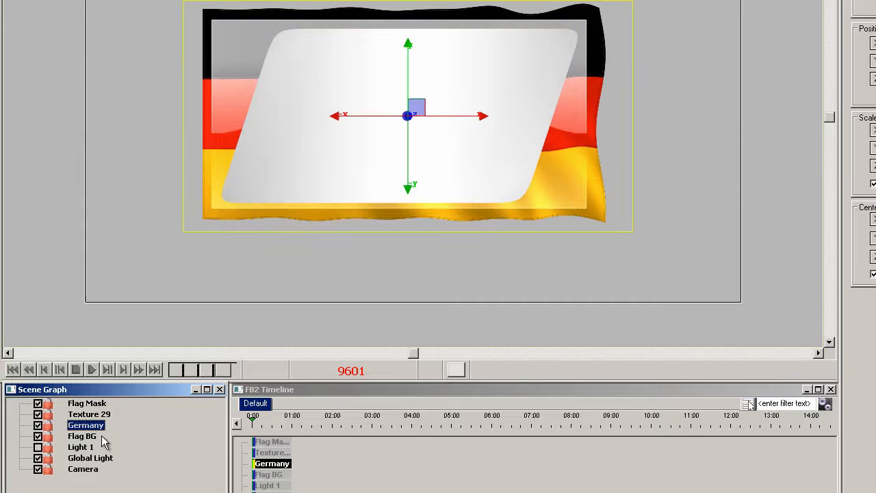
pyautogui.doubleClick(85, 425)
pyautogui.write('Flag')
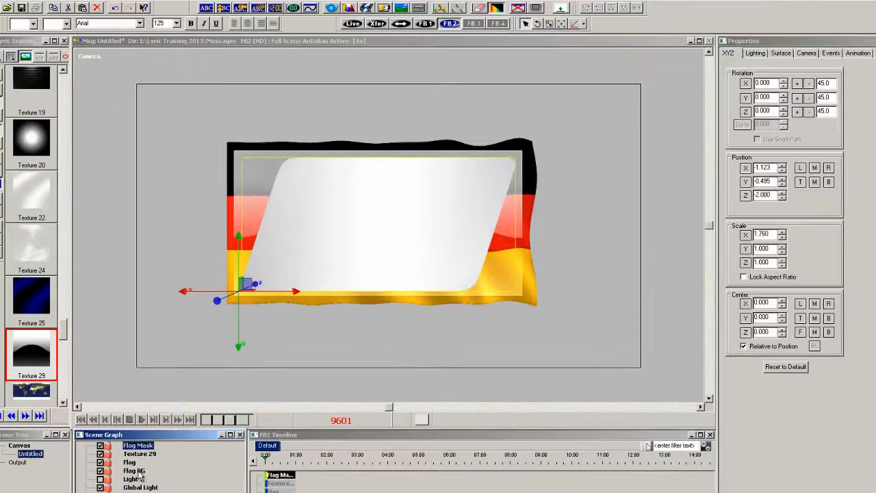
# - Select Flag BG, then Flag and Texture, ending on Flag Mask in the Scene Graph
pyautogui.click(134, 470)
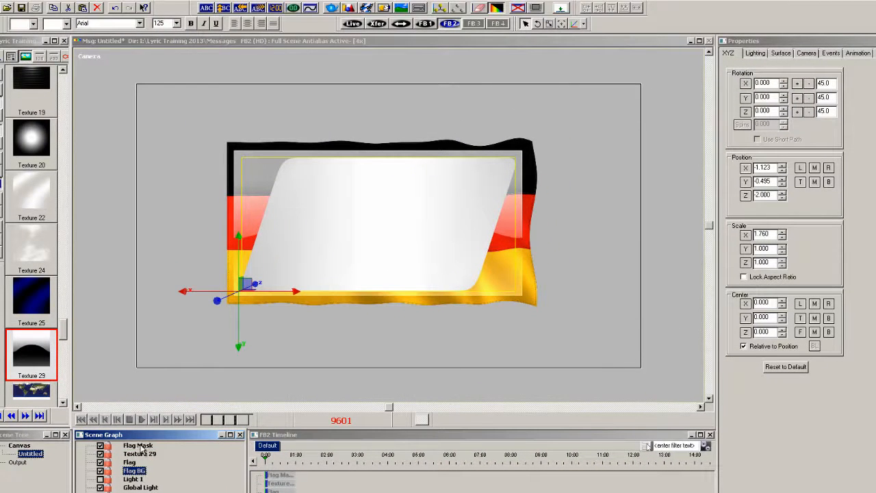
pyautogui.click(139, 454)
pyautogui.write('Flag and Tex')
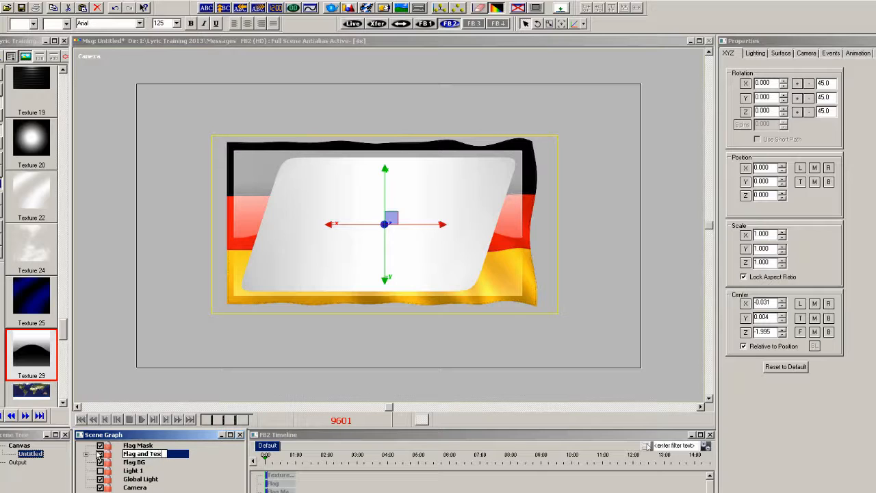
pyautogui.click(148, 454)
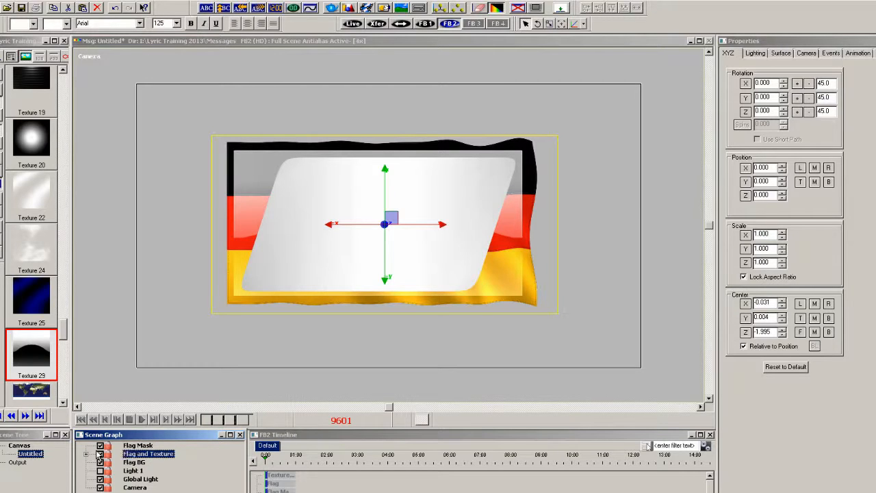
pyautogui.click(137, 445)
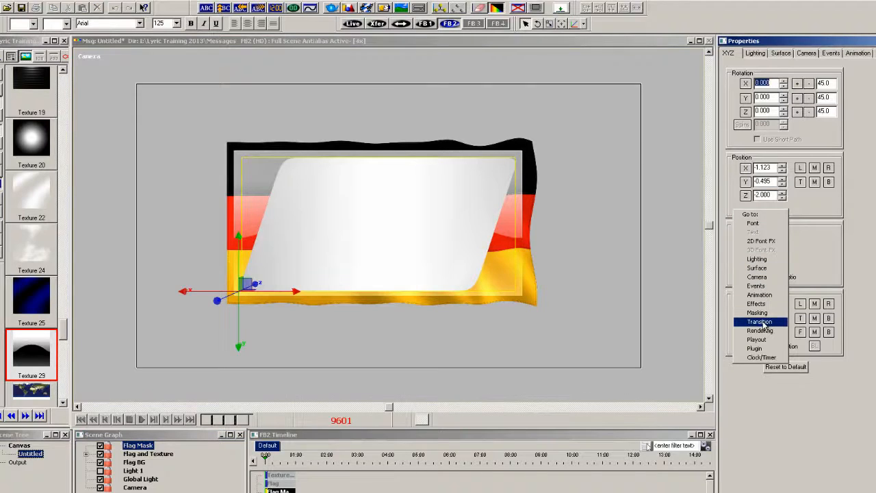
# - Make Flag Mask an inverted mask source targeting Flag, Flag and Texture, and Texture 29
pyautogui.click(758, 312)
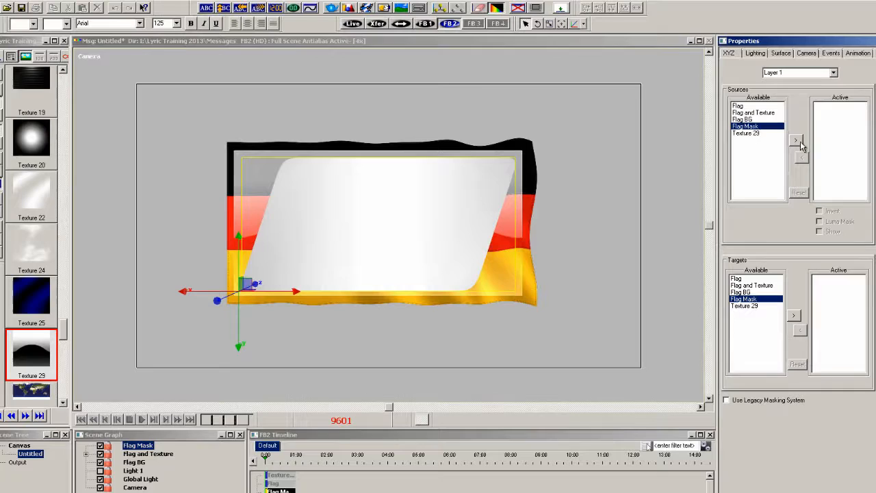
pyautogui.click(796, 140)
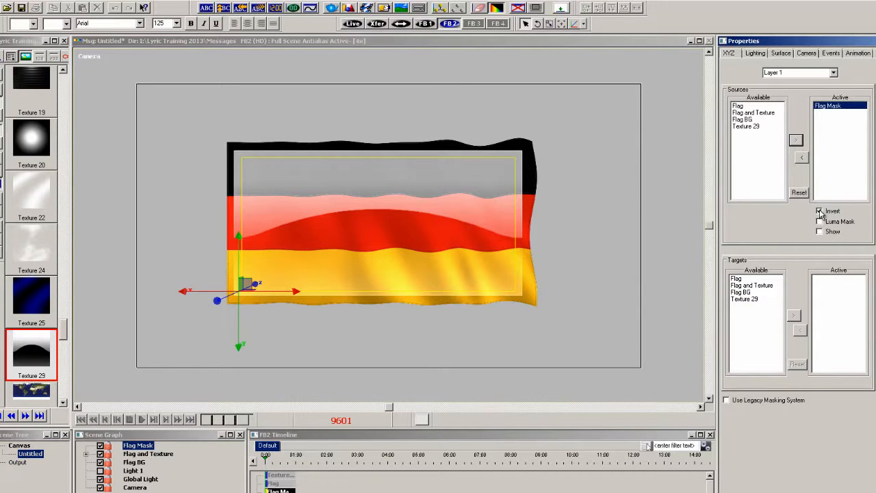
pyautogui.click(148, 453)
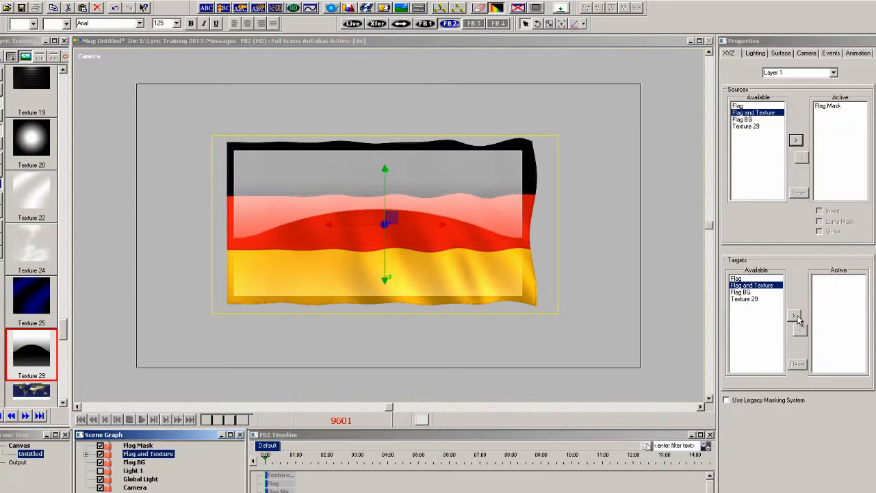
pyautogui.click(796, 316)
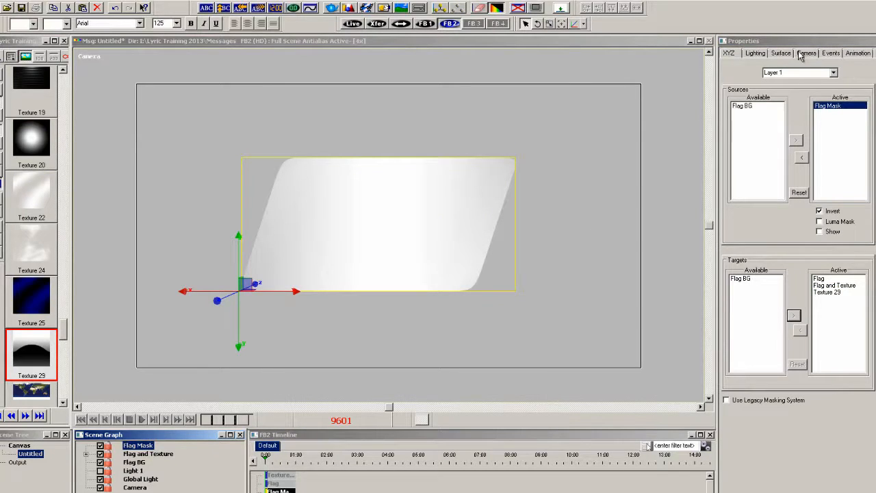
# - Set Flag Mask's Surface Alpha to 0
pyautogui.click(781, 52)
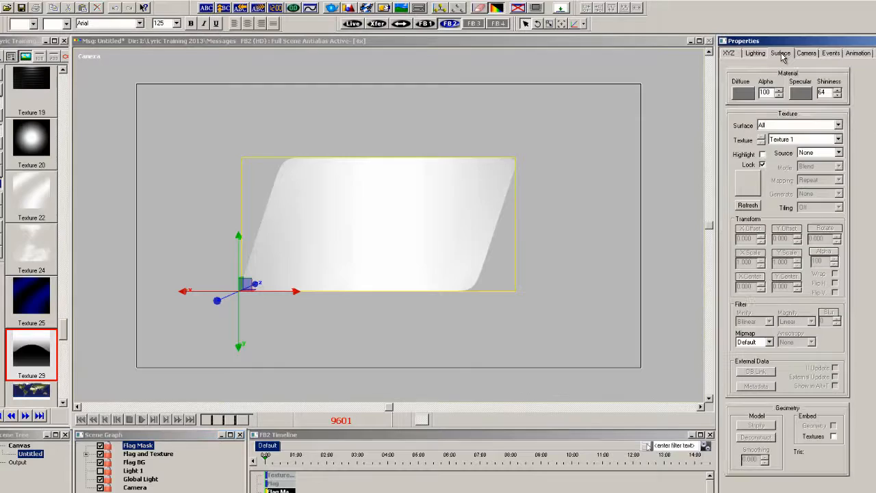
pyautogui.click(780, 92)
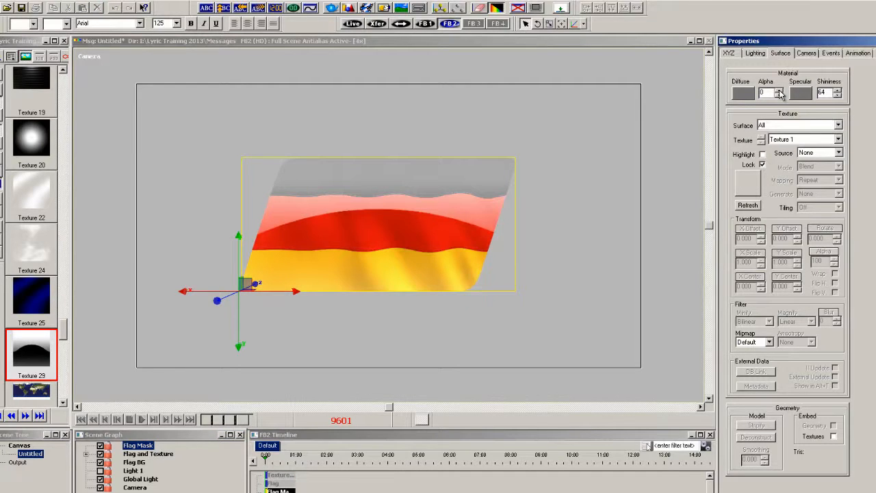
pyautogui.click(497, 7)
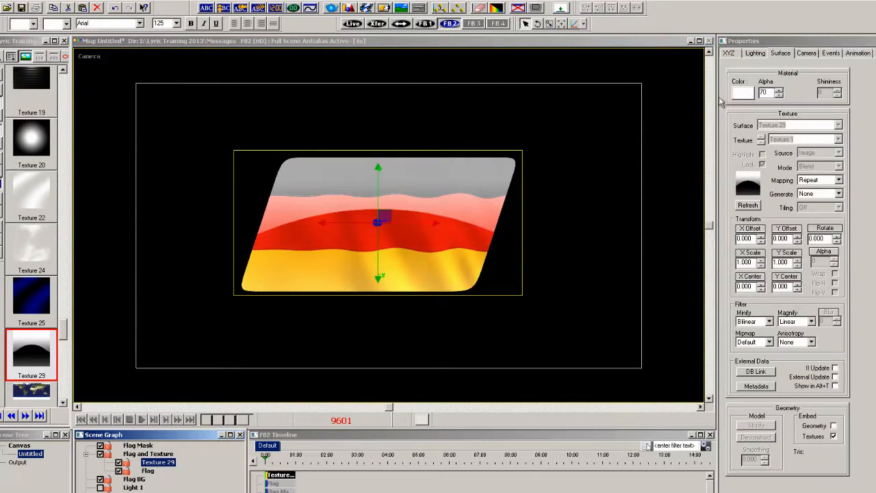
pyautogui.moveTo(774, 190)
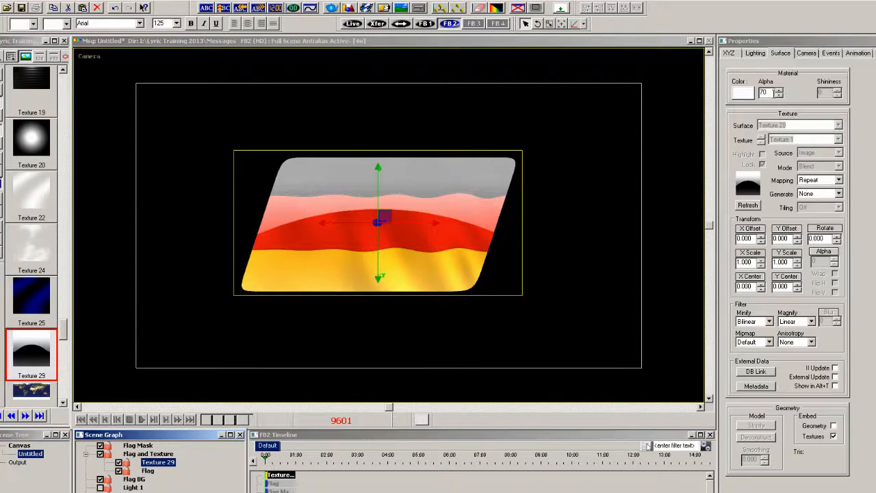
# - Set Texture 29's Material Alpha to 49
pyautogui.write('49')
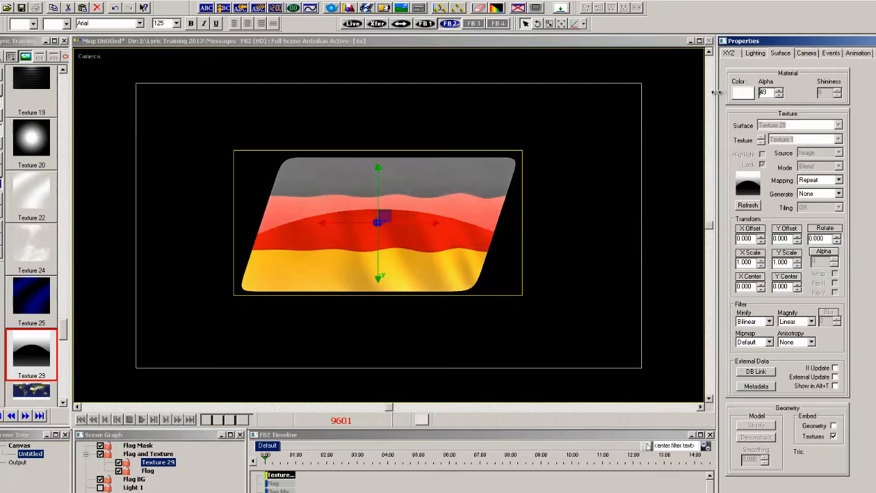
pyautogui.click(779, 90)
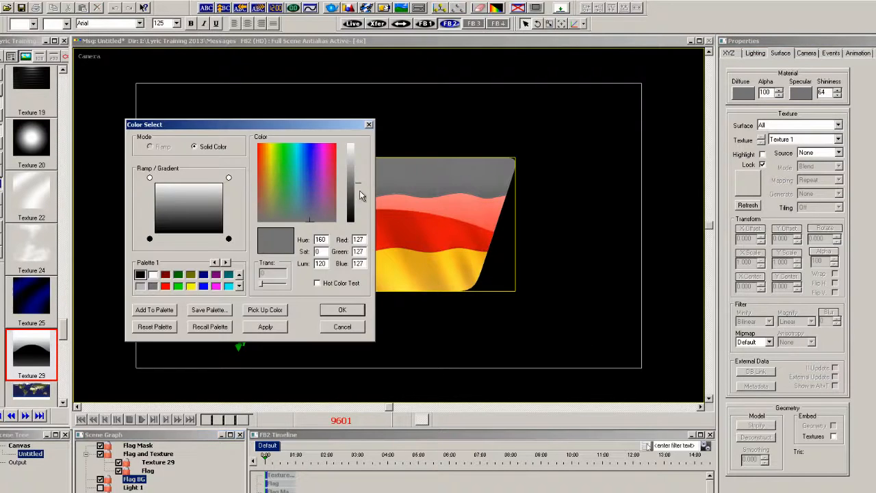
# - Color Flag BG white, scale it to X 1.81, Y 1.04, and nudge its position
pyautogui.click(342, 309)
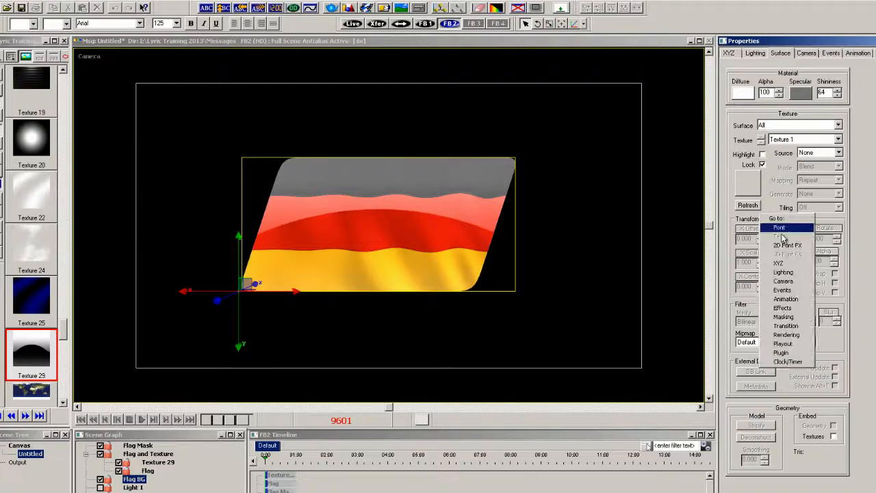
pyautogui.click(728, 54)
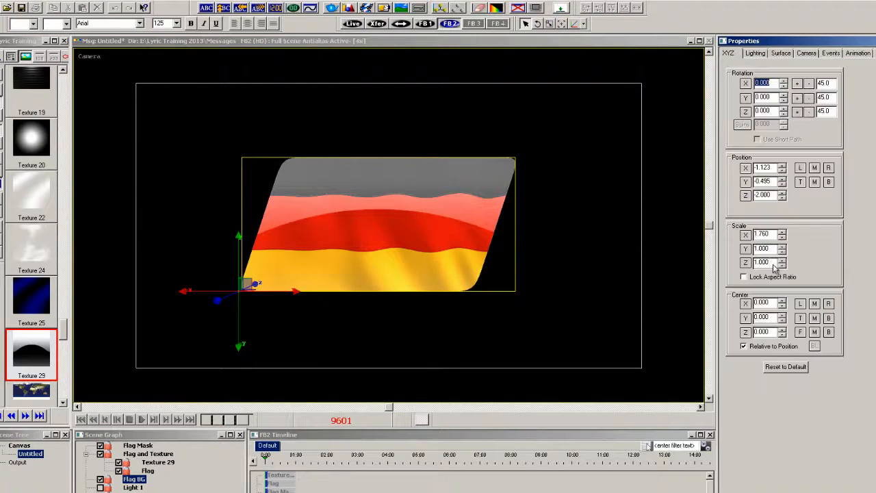
pyautogui.click(783, 245)
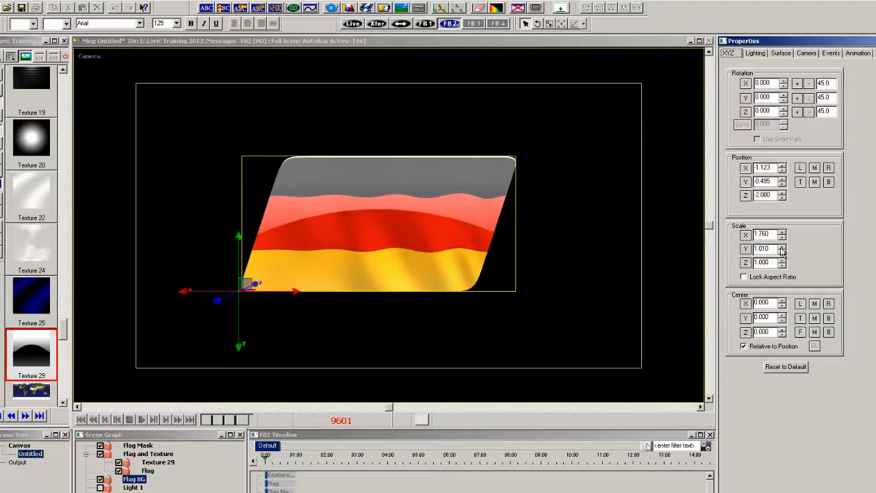
pyautogui.click(783, 246)
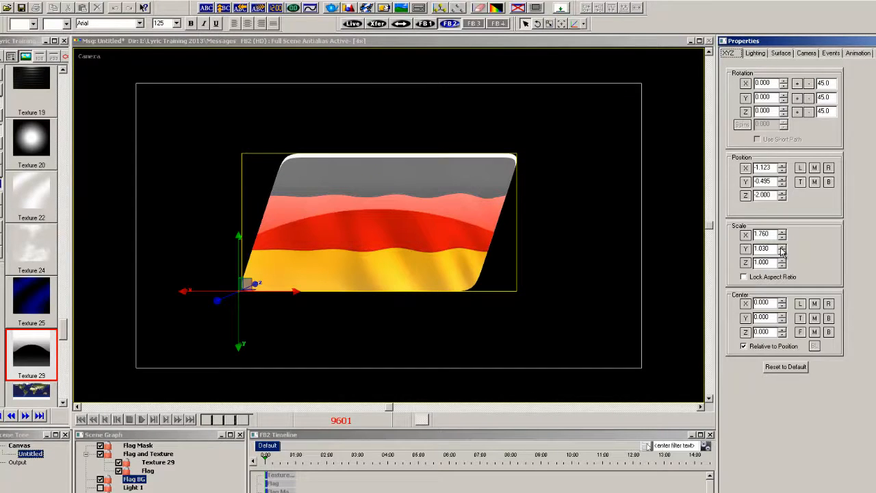
pyautogui.click(783, 245)
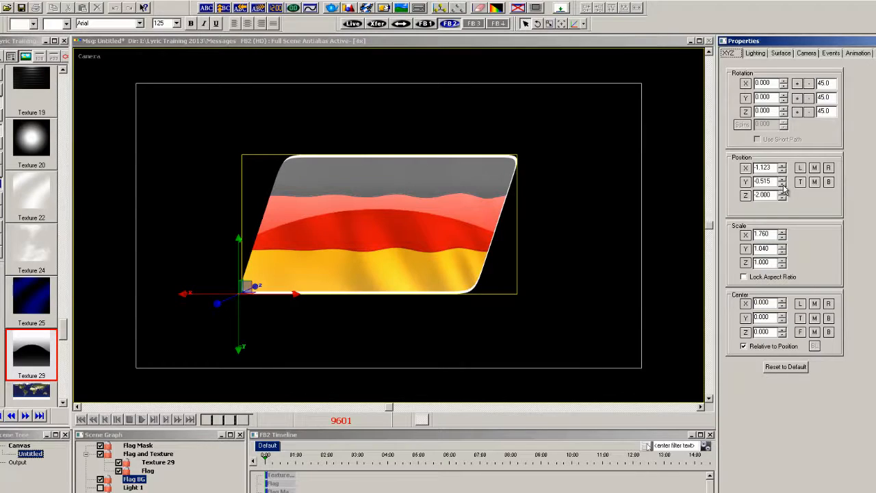
pyautogui.click(783, 232)
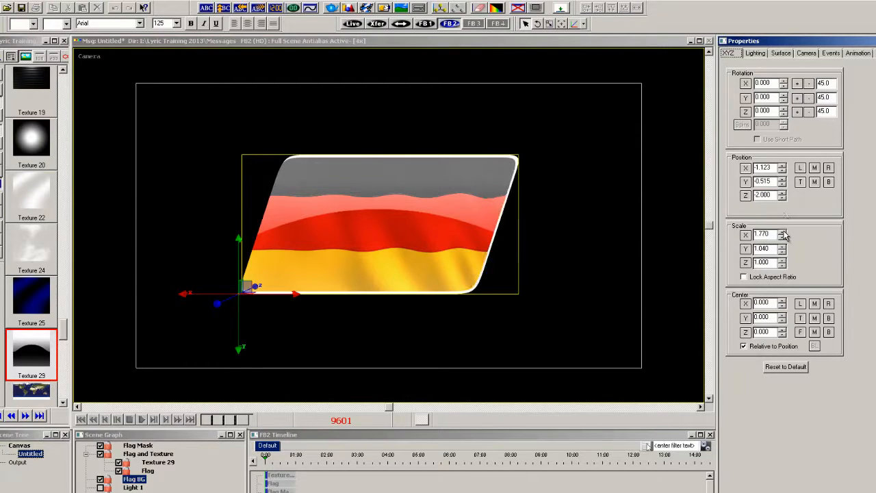
pyautogui.click(784, 231)
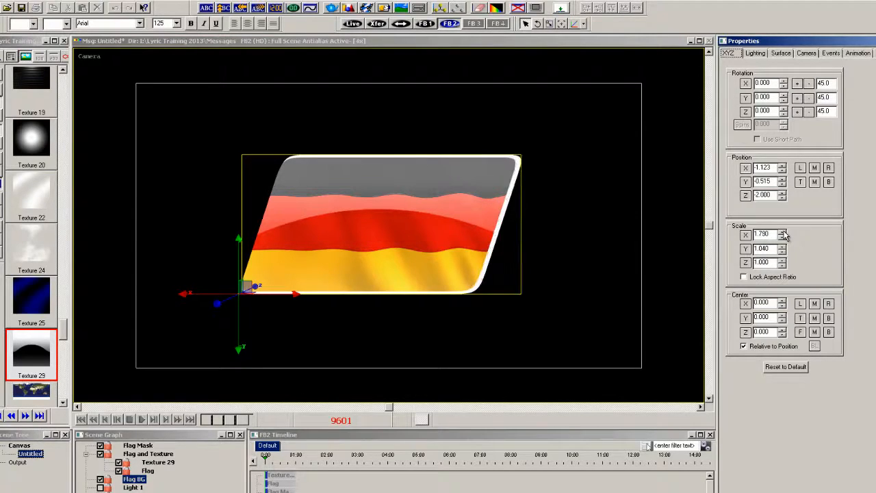
pyautogui.click(781, 231)
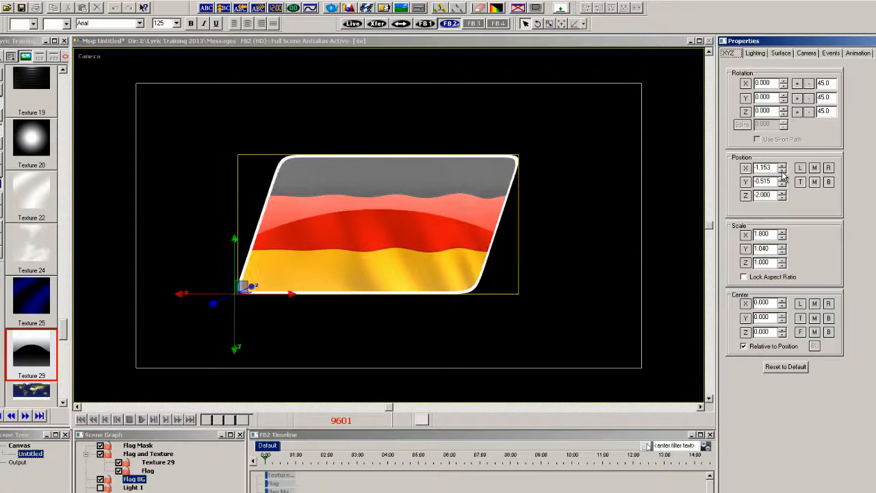
pyautogui.click(782, 232)
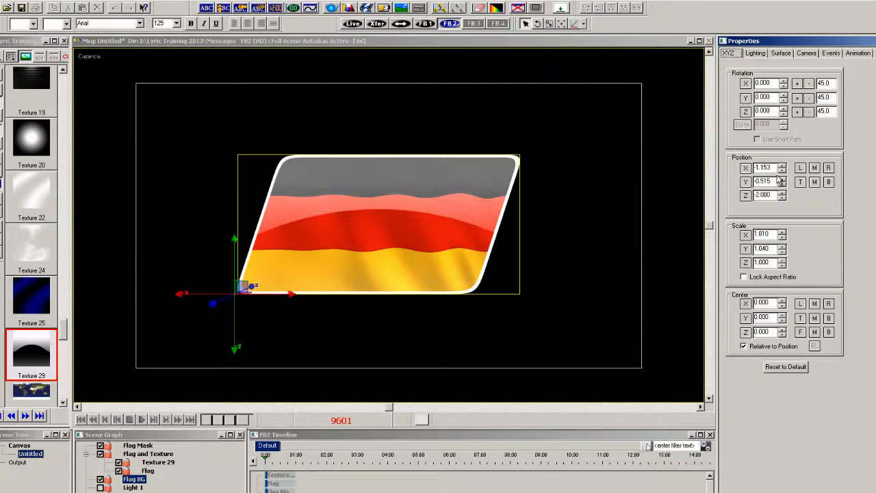
pyautogui.click(780, 53)
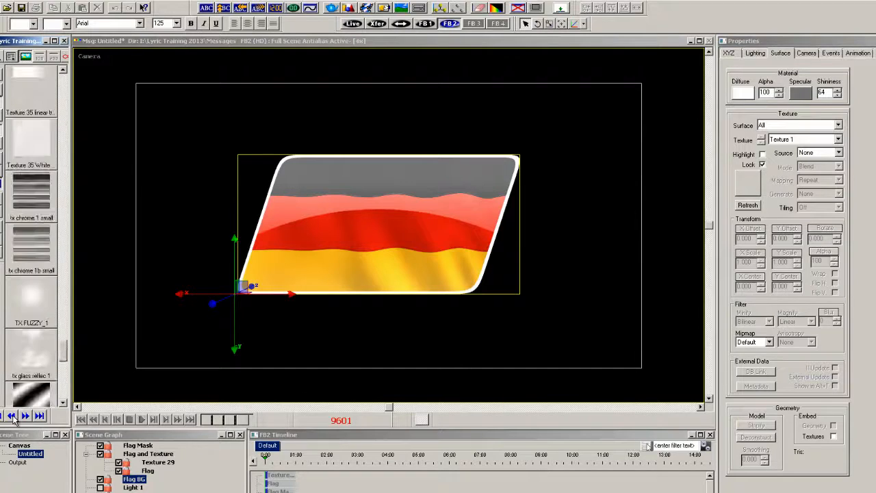
# - Apply the striped chrome texture to Flag BG, Reflective, scaled X 0.900, Y 0.700
pyautogui.scroll(-3)
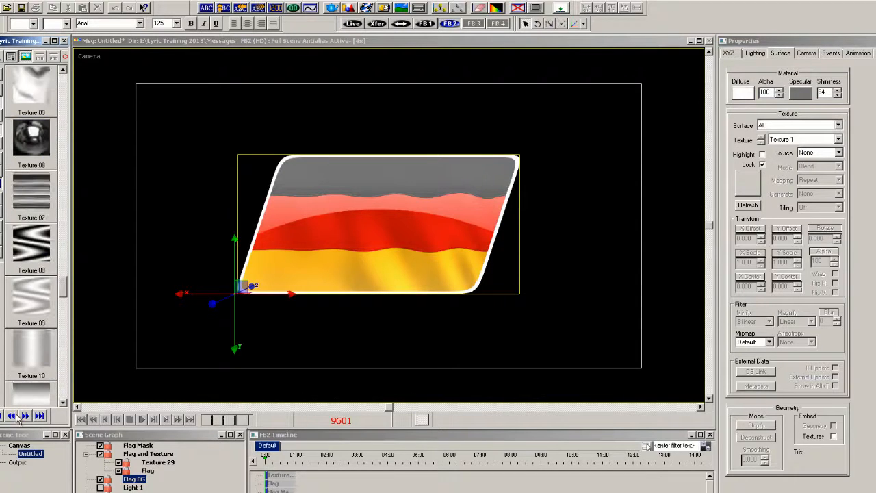
pyautogui.click(30, 246)
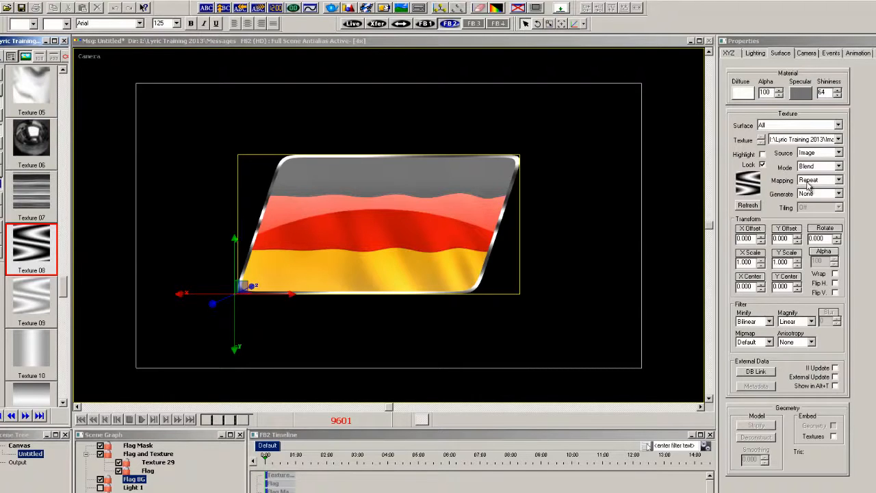
pyautogui.click(838, 193)
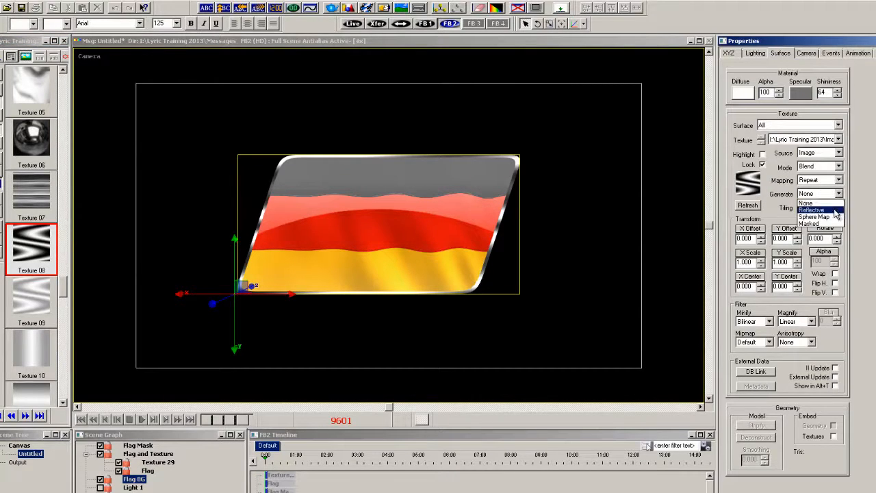
pyautogui.click(814, 210)
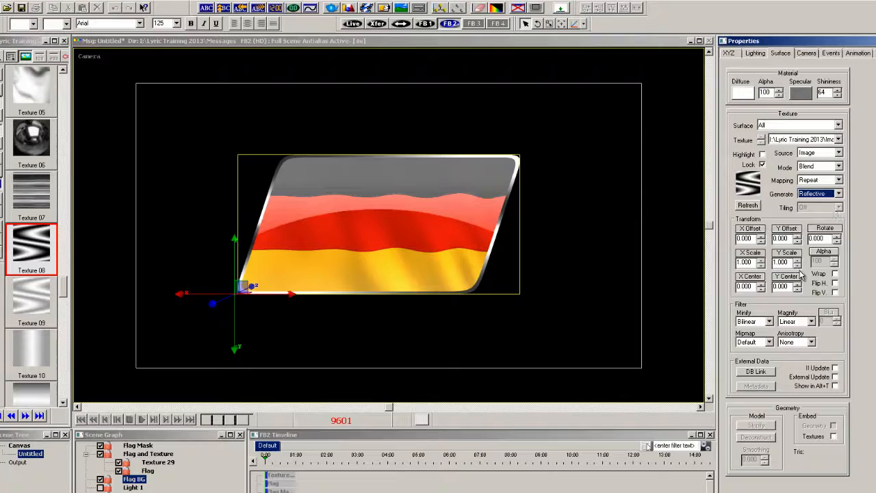
pyautogui.click(798, 264)
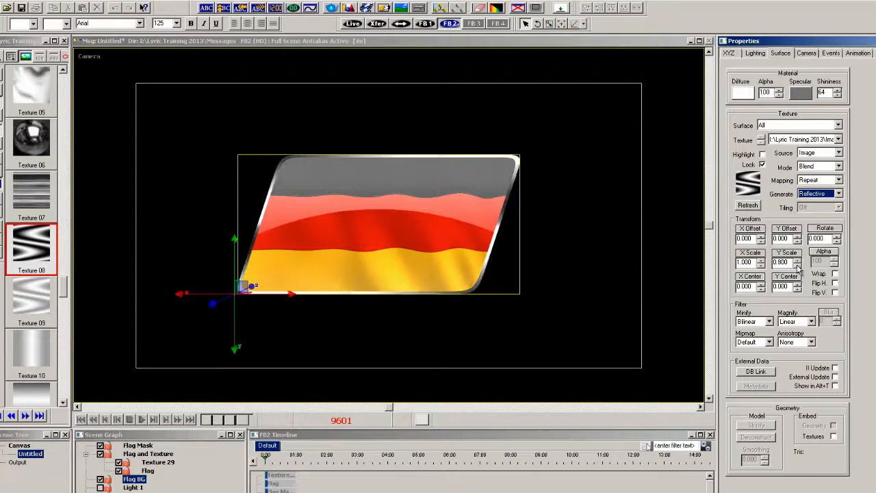
pyautogui.click(797, 261)
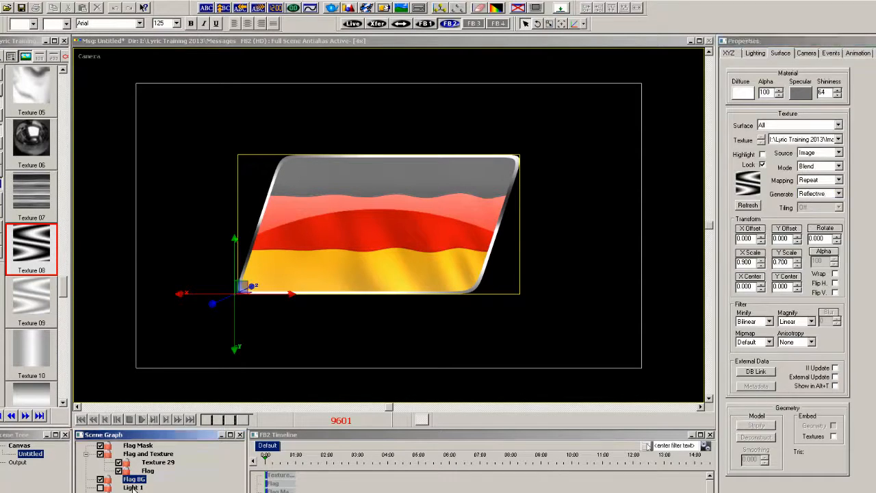
# - Apply the tx gradient 4 texture to Flag Hilite's surface
pyautogui.click(806, 53)
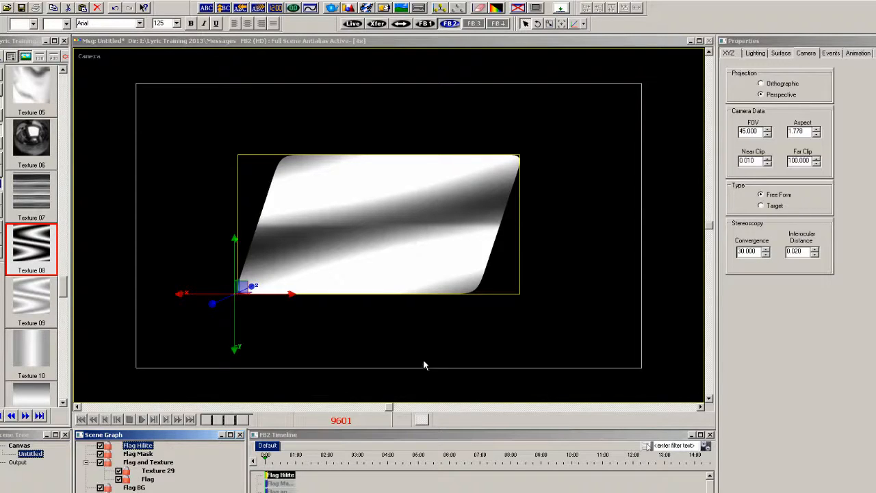
pyautogui.click(780, 52)
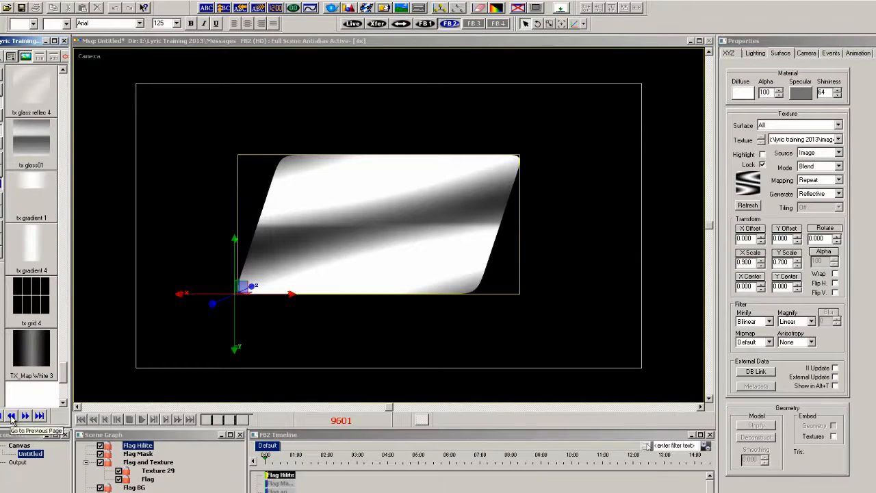
pyautogui.click(31, 246)
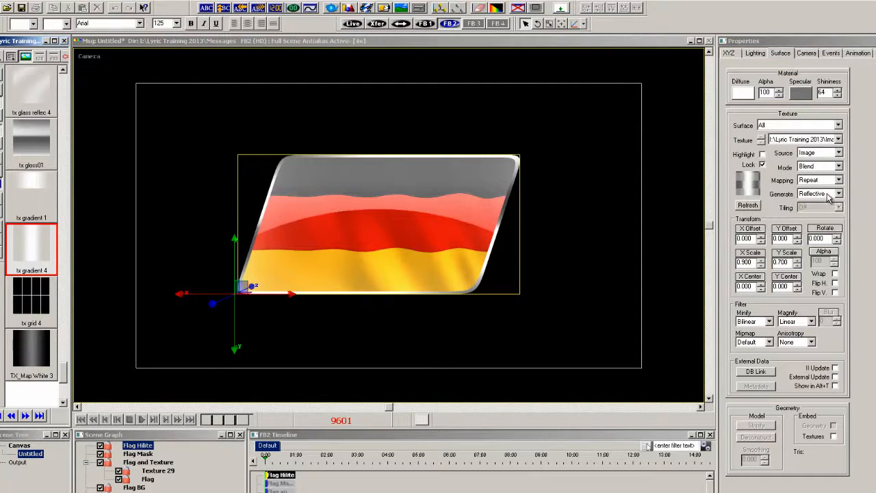
# - Set the gradient to Generate None, Mapping Clamp, Rotate 11.2, with a narrower Y Scale
pyautogui.click(818, 193)
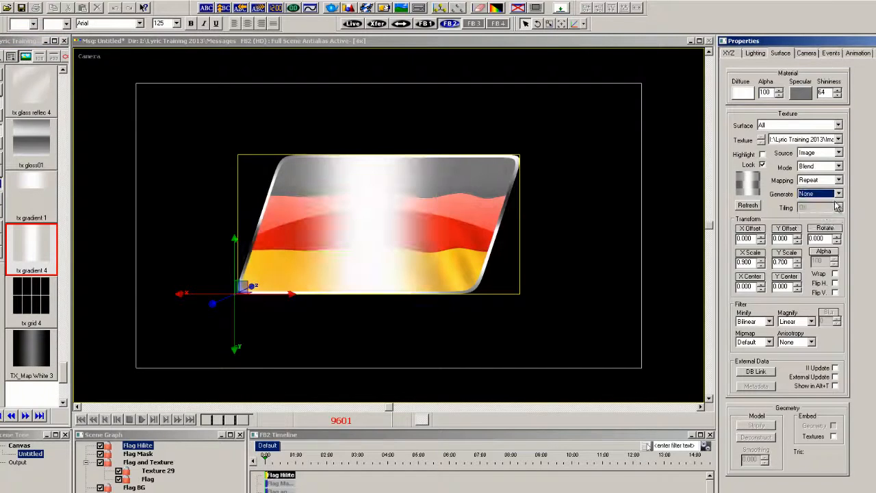
pyautogui.click(838, 194)
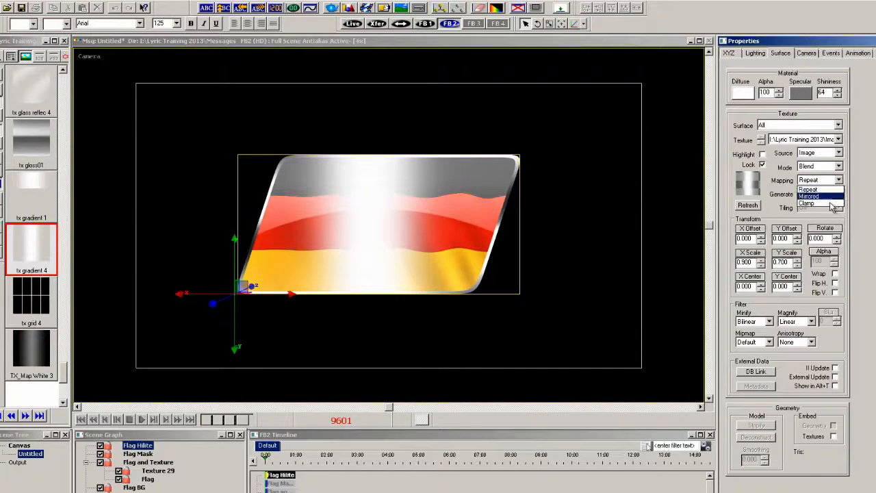
pyautogui.click(808, 204)
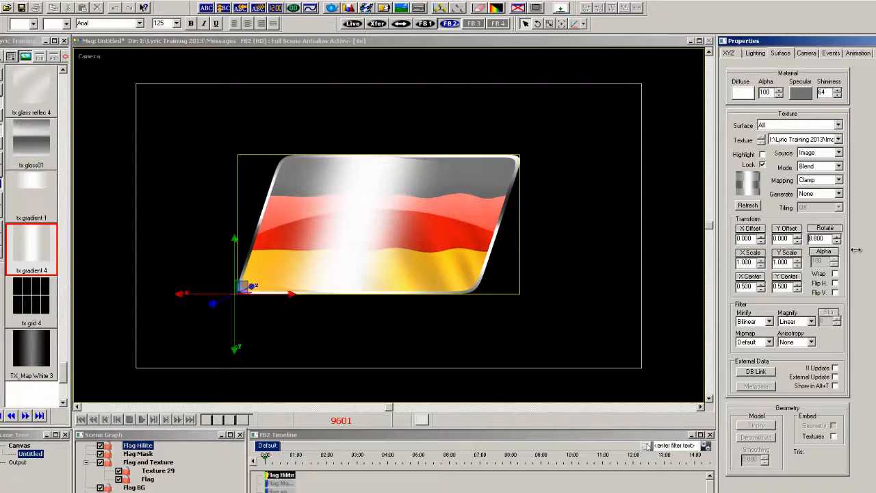
pyautogui.click(837, 236)
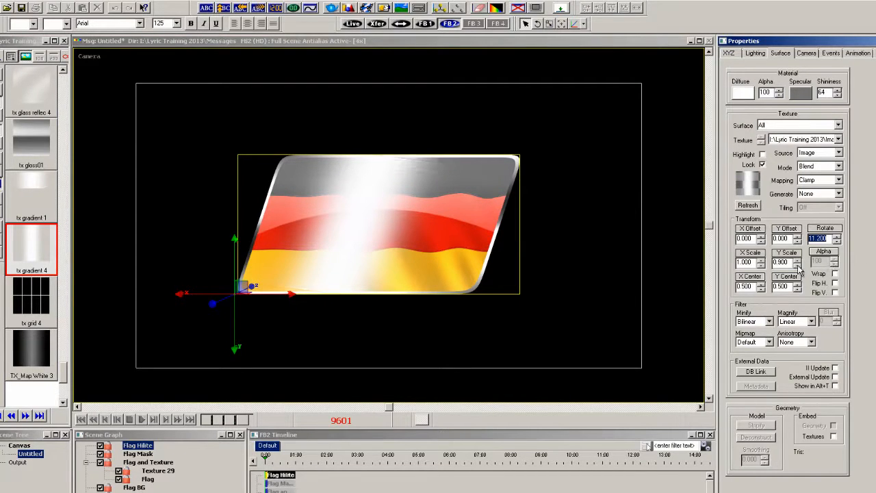
pyautogui.click(797, 262)
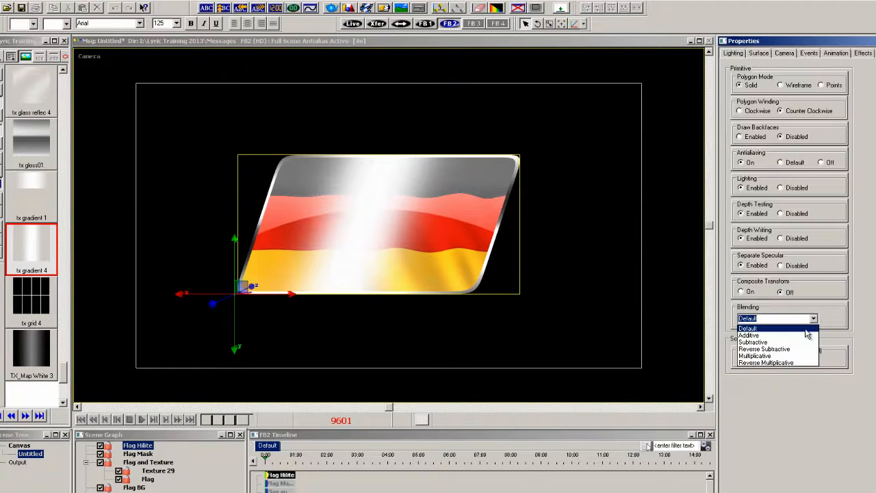
# - Switch the Flag Hilite streak to Additive blending and return to its surface settings
pyautogui.click(749, 334)
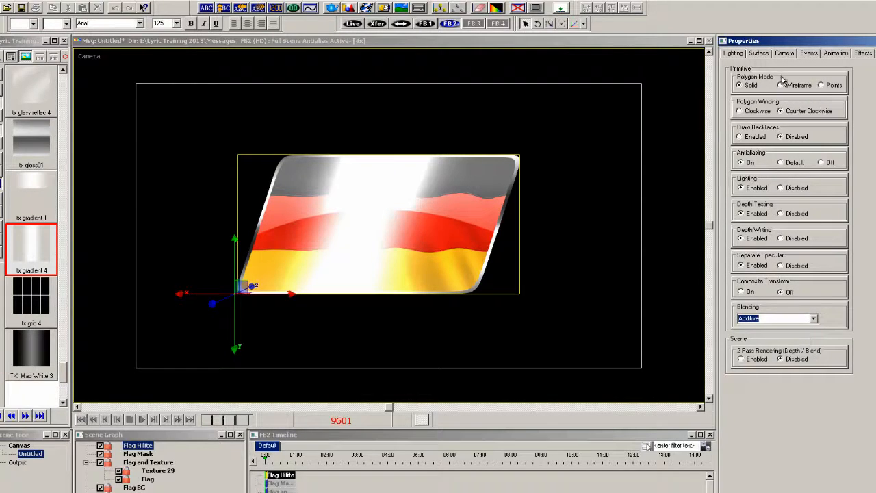
pyautogui.click(759, 53)
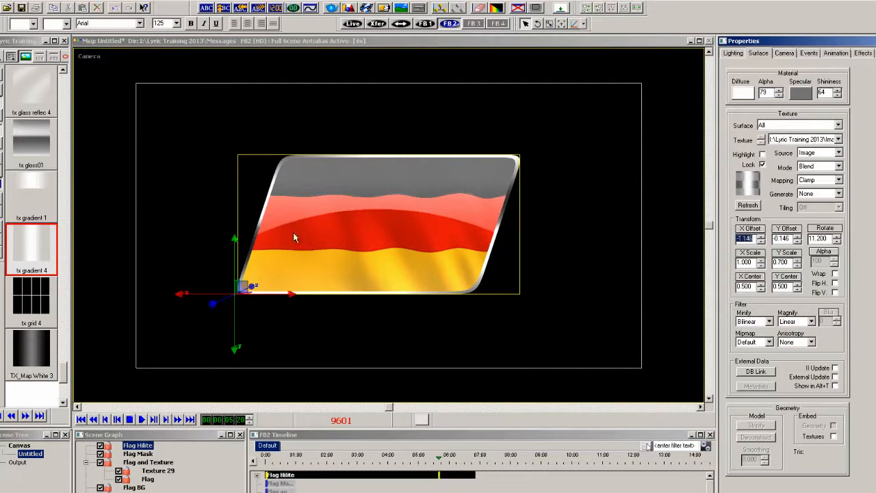
# - Enable looping on the Flag Hilite animation and select the flag layers
pyautogui.click(838, 194)
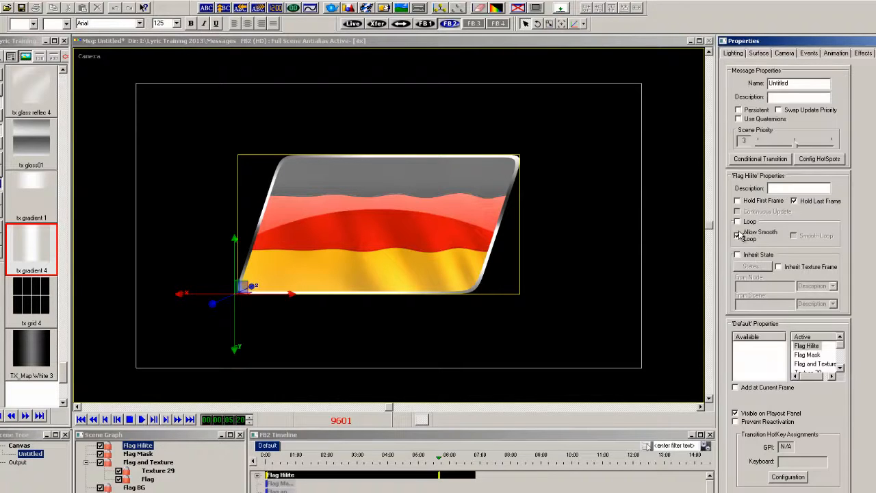
pyautogui.click(738, 221)
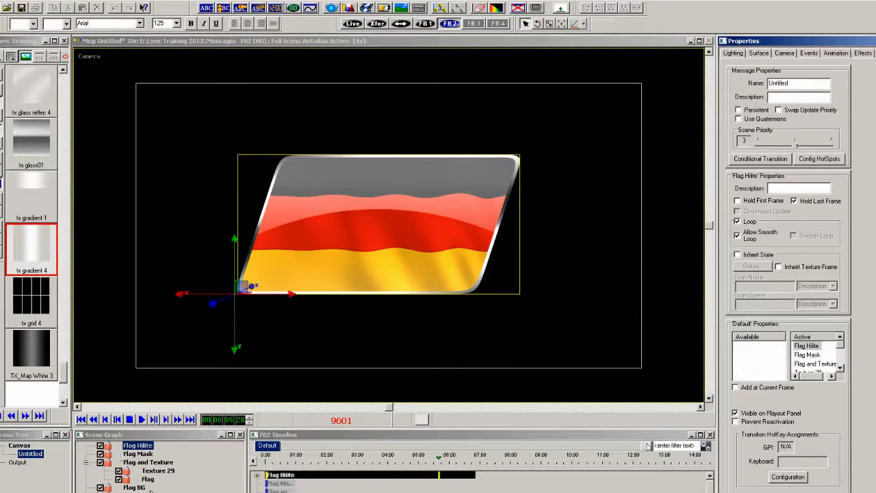
pyautogui.click(147, 462)
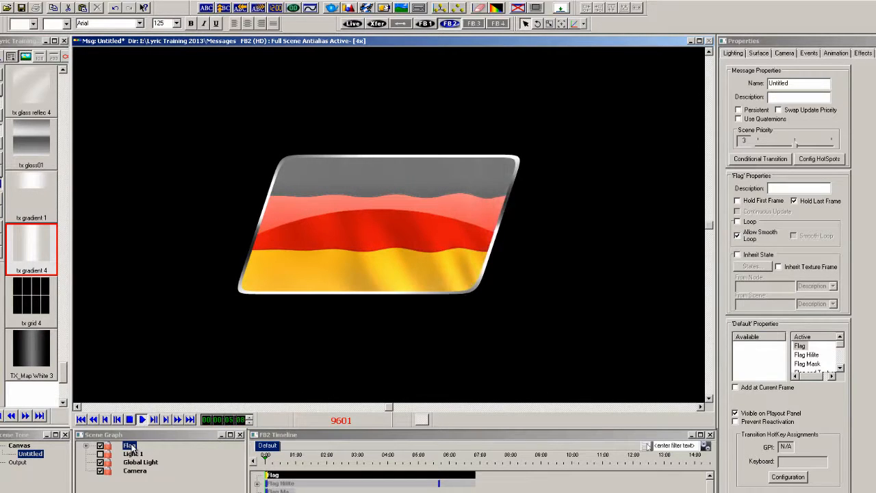
# - Scale the Flag group uniformly to 0.6 and drag it into the top-left corner
pyautogui.click(129, 419)
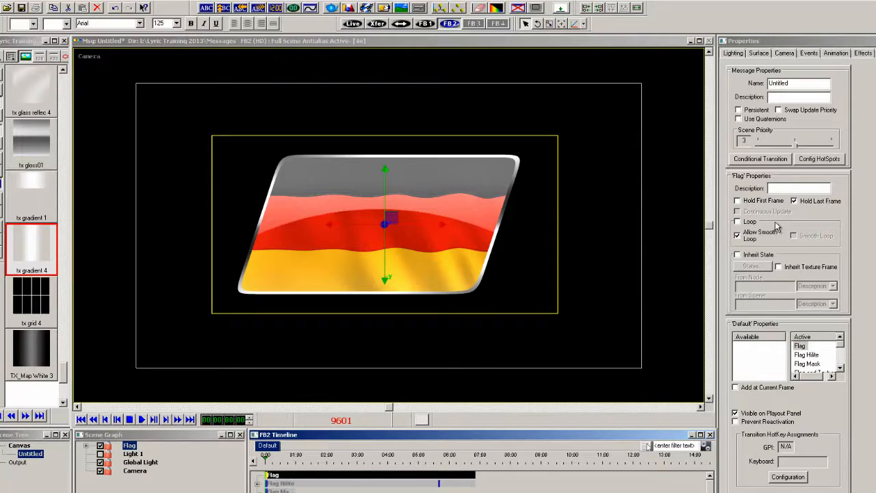
pyautogui.click(728, 53)
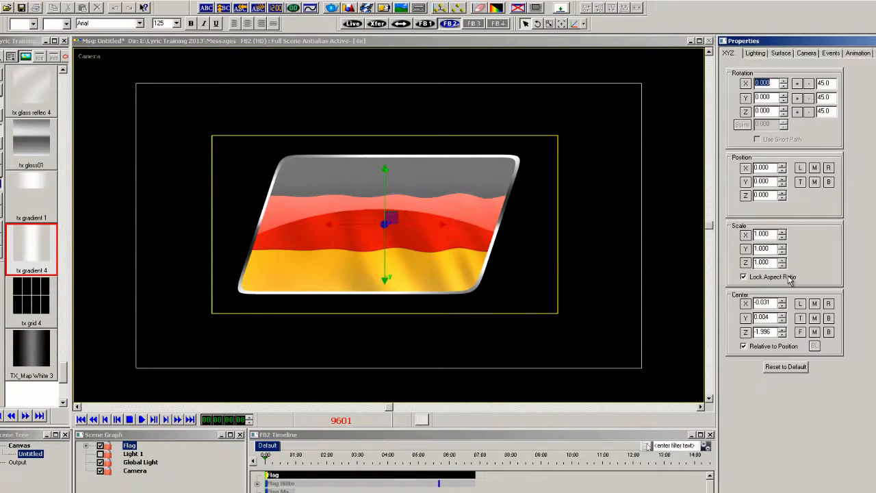
pyautogui.click(783, 264)
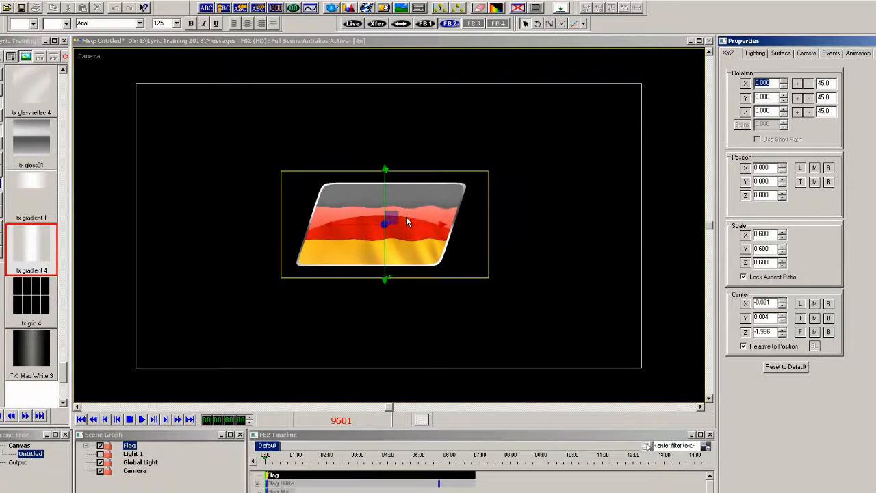
pyautogui.moveTo(385, 224); pyautogui.dragTo(262, 150)
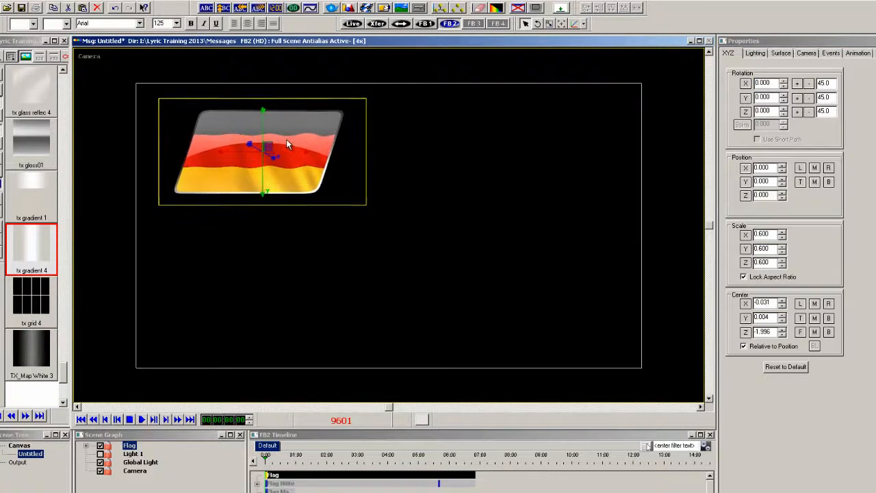
pyautogui.moveTo(287, 144); pyautogui.dragTo(253, 133)
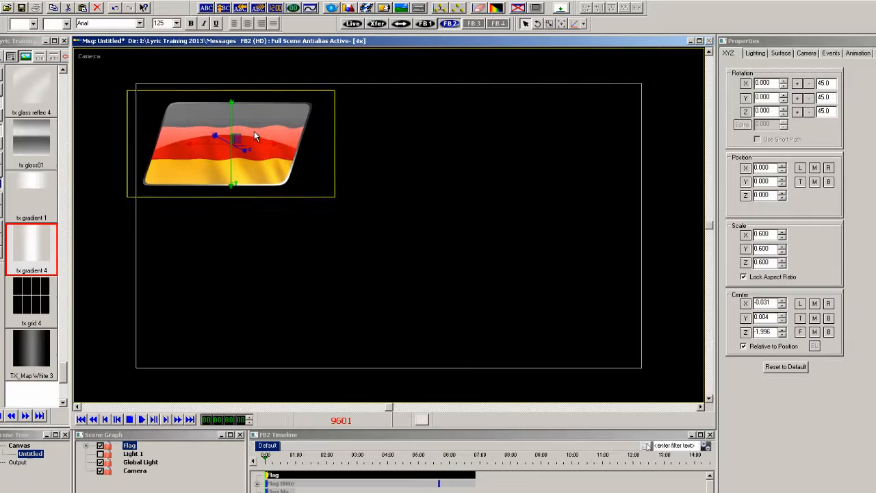